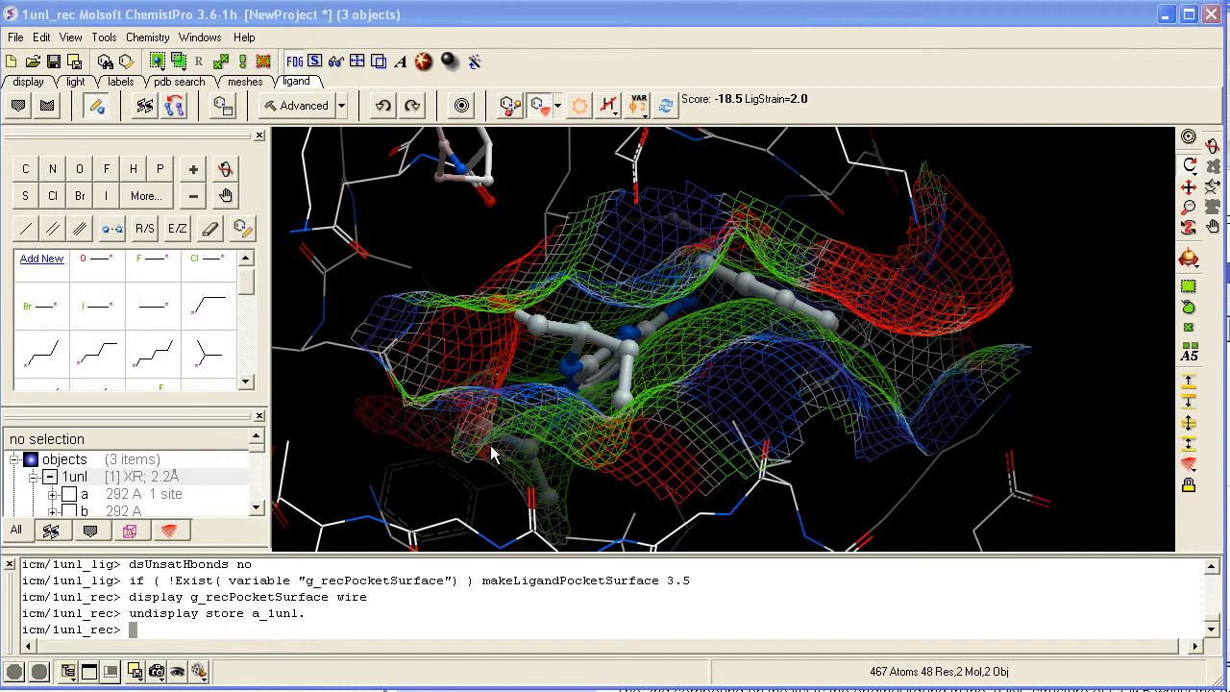
Orbit the pocket to inspect the ligand fit and the added bromine, scoring -20.4
drag(490, 457, 858, 308)
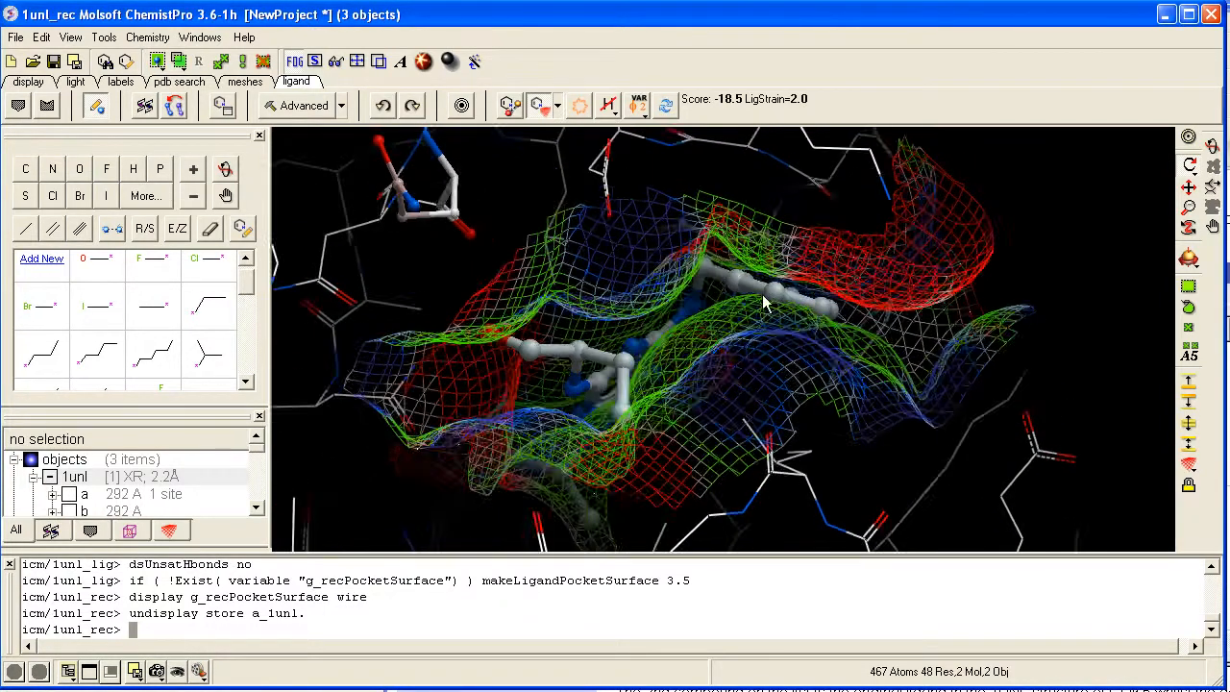
drag(760, 302, 754, 326)
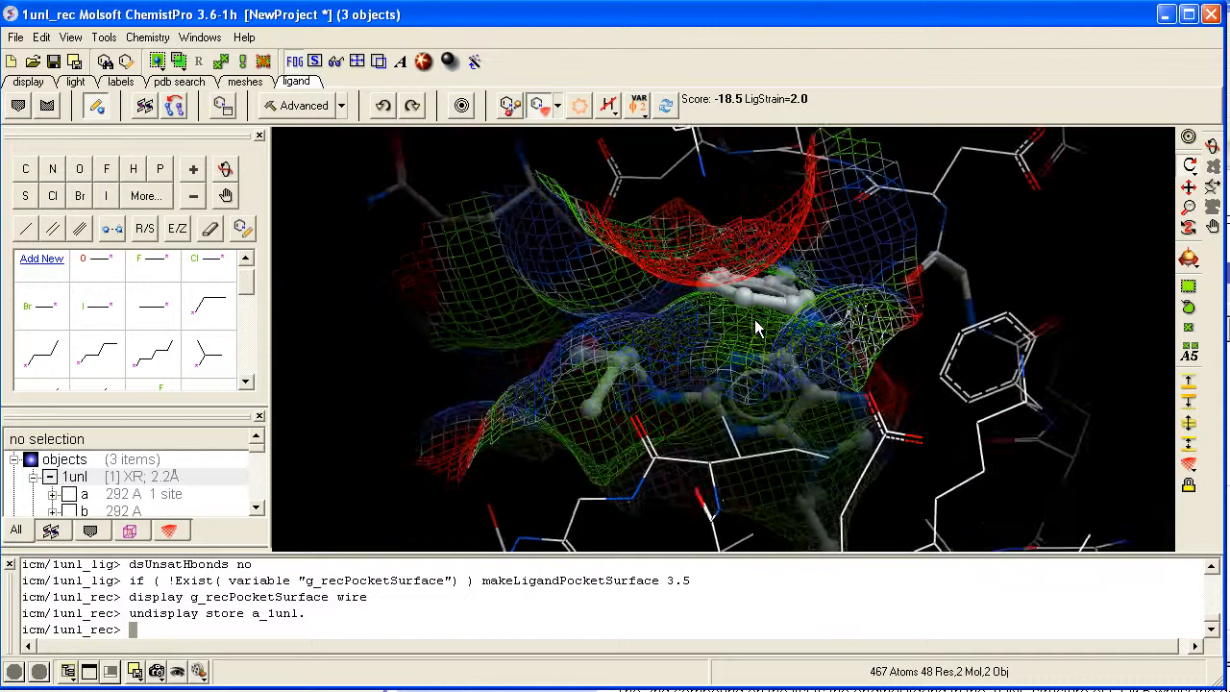
drag(760, 327, 846, 351)
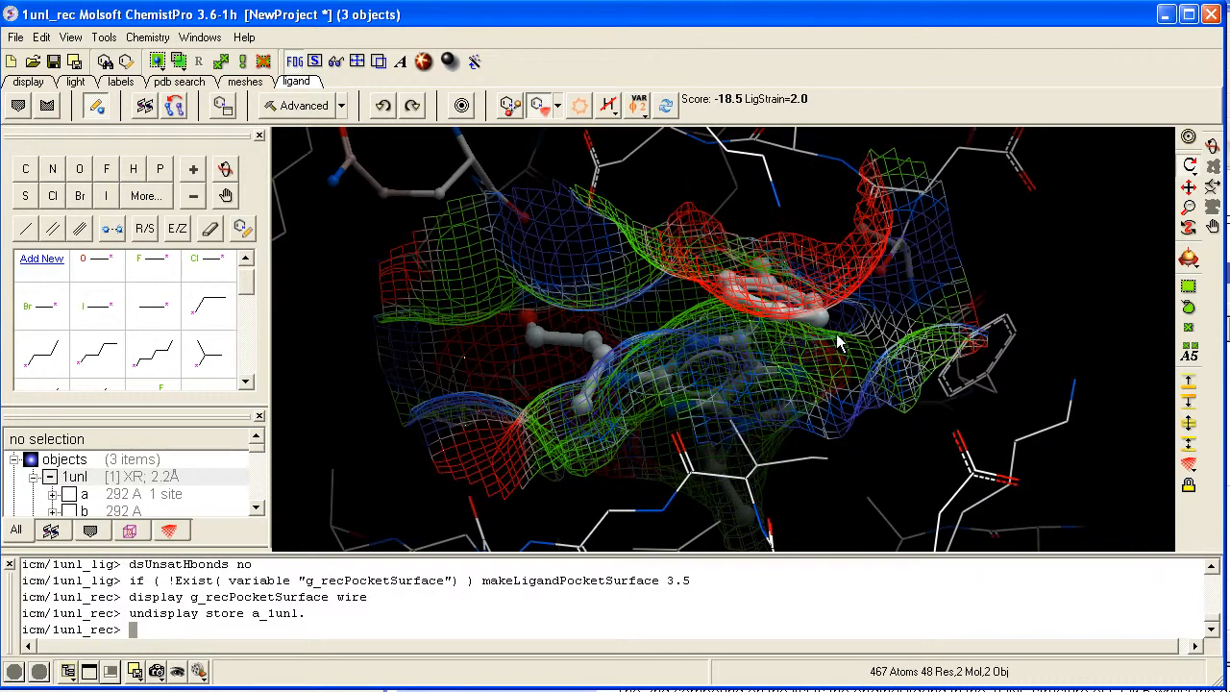
drag(836, 341, 855, 351)
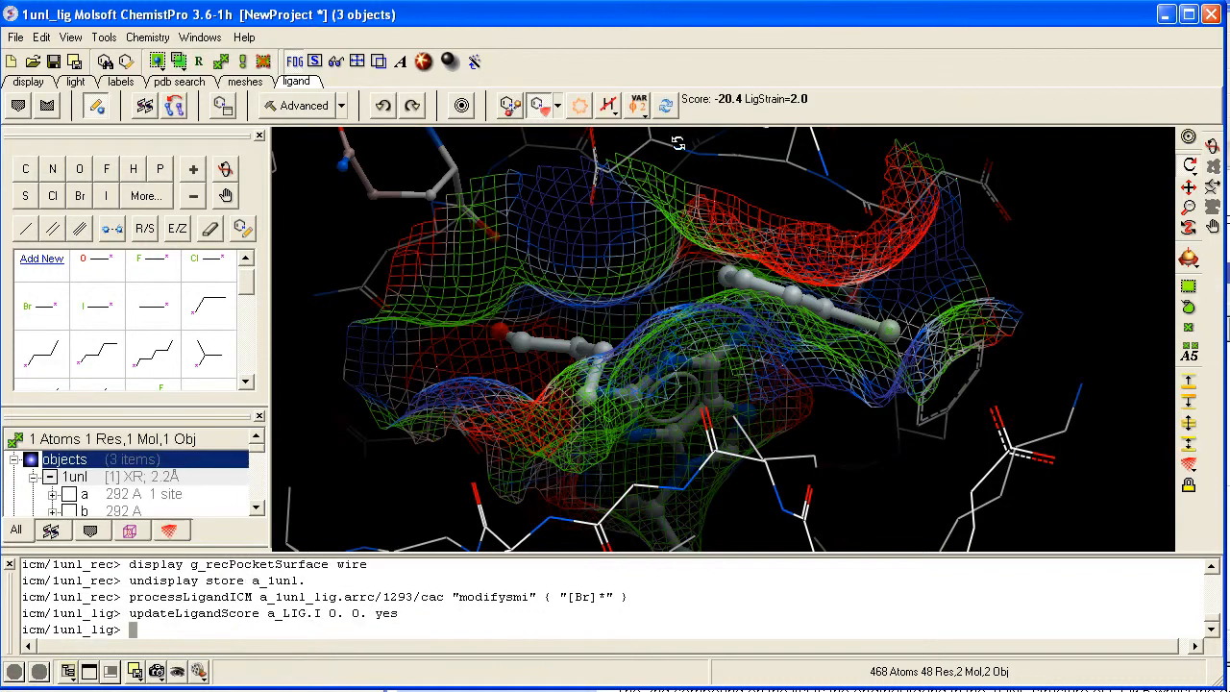
drag(673, 144, 702, 260)
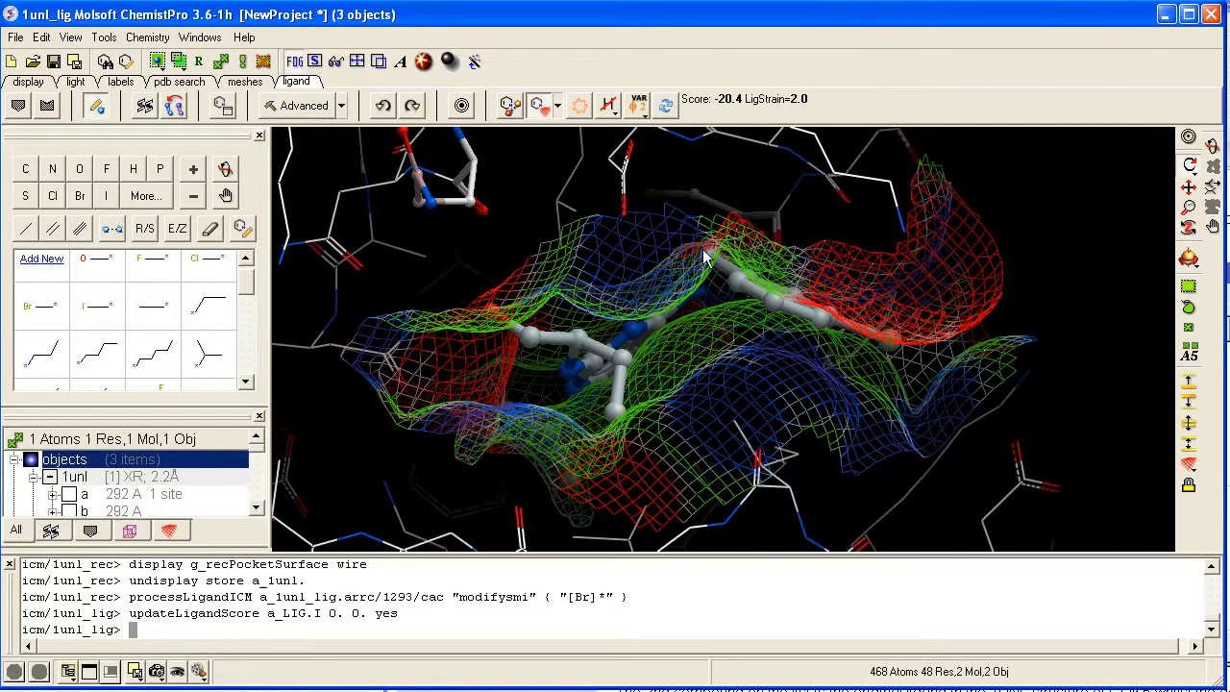
drag(707, 260, 322, 344)
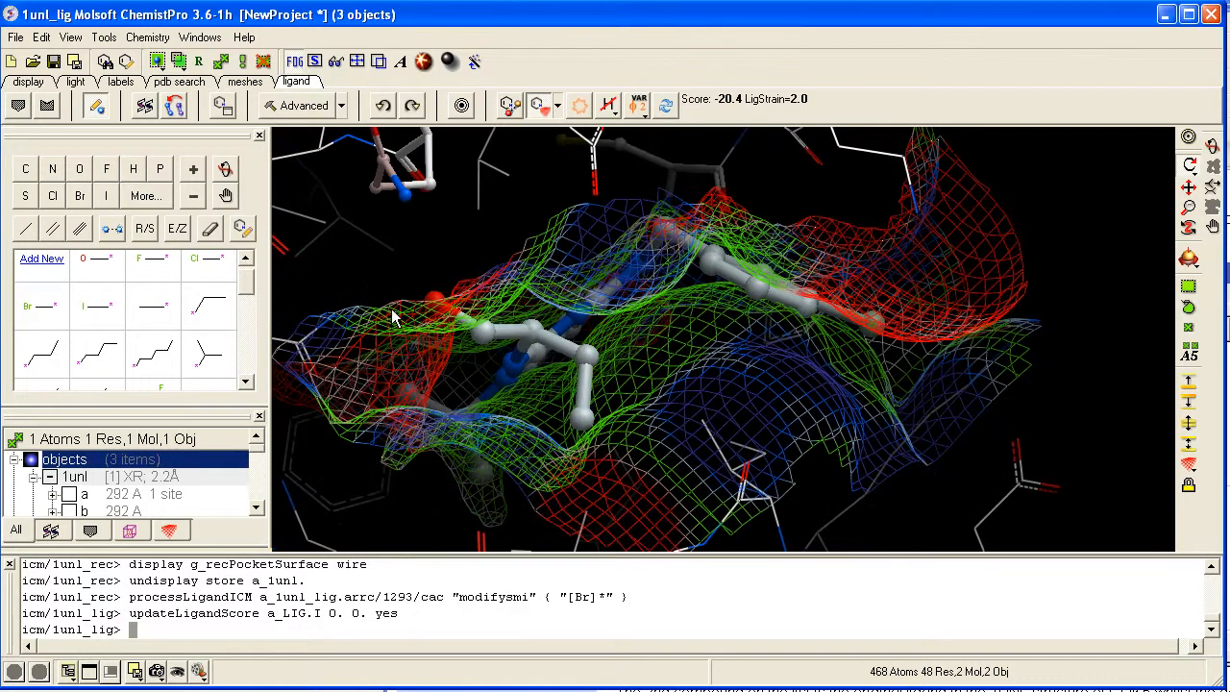
mouse_move(222, 105)
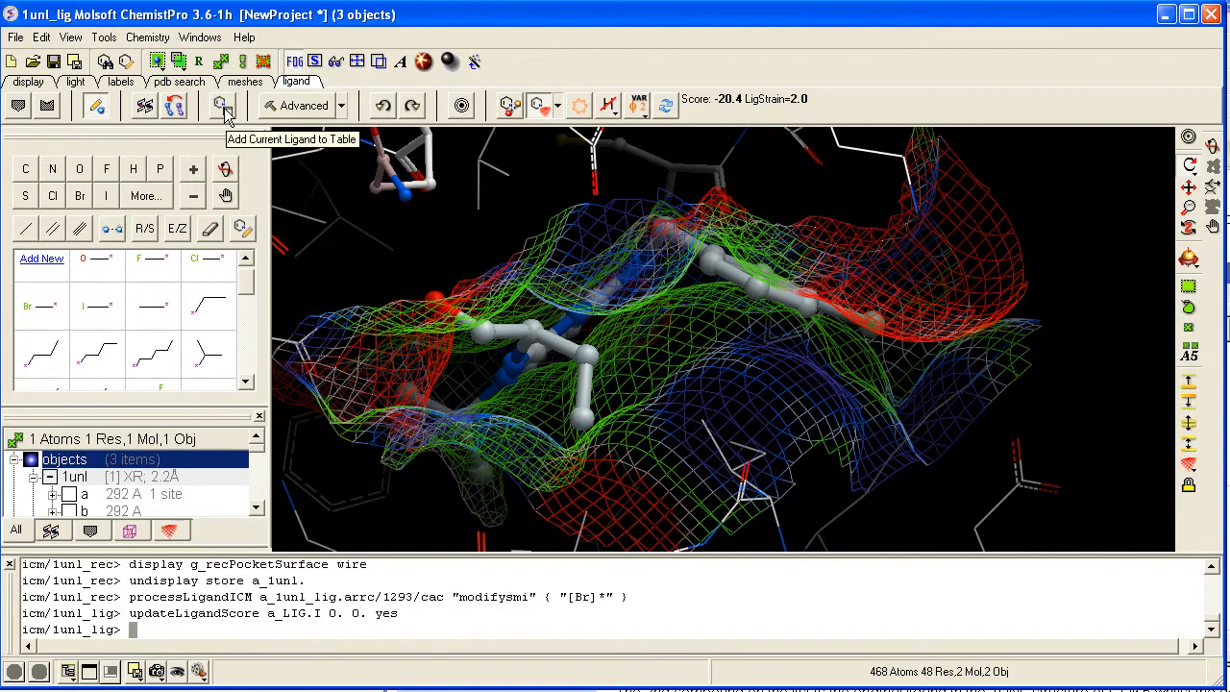
Add the brominated ligand, scoring -20.47, as a new row in the ligands table
click(222, 106)
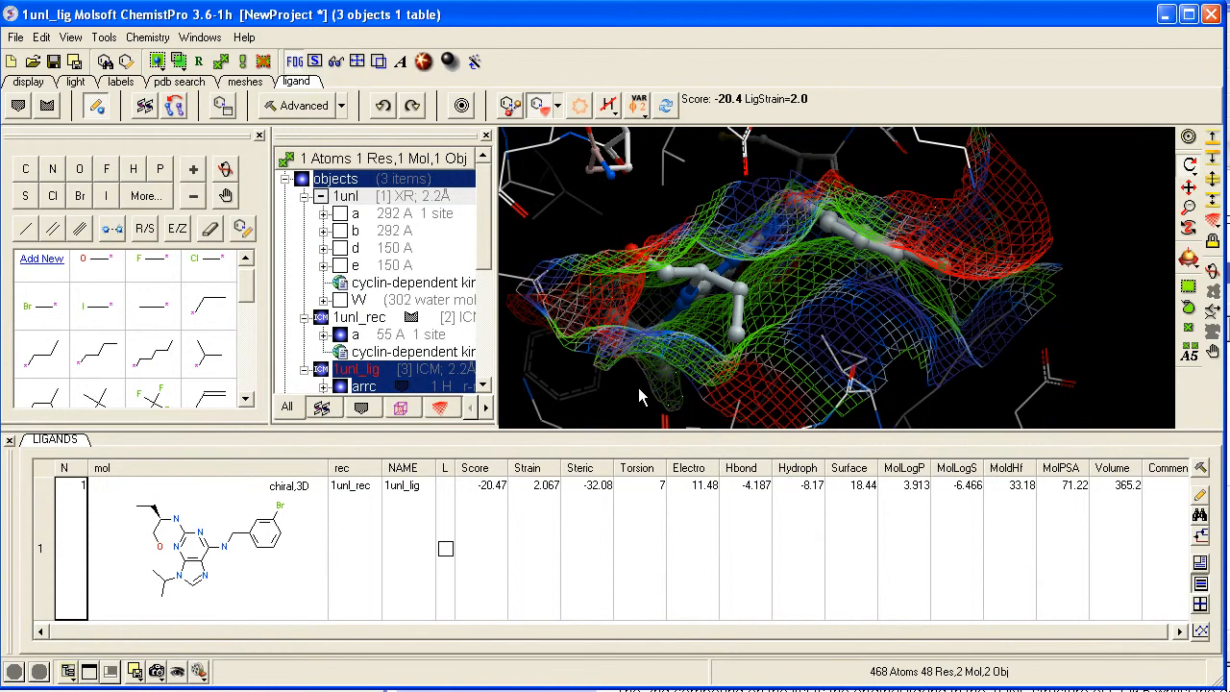
mouse_move(619, 311)
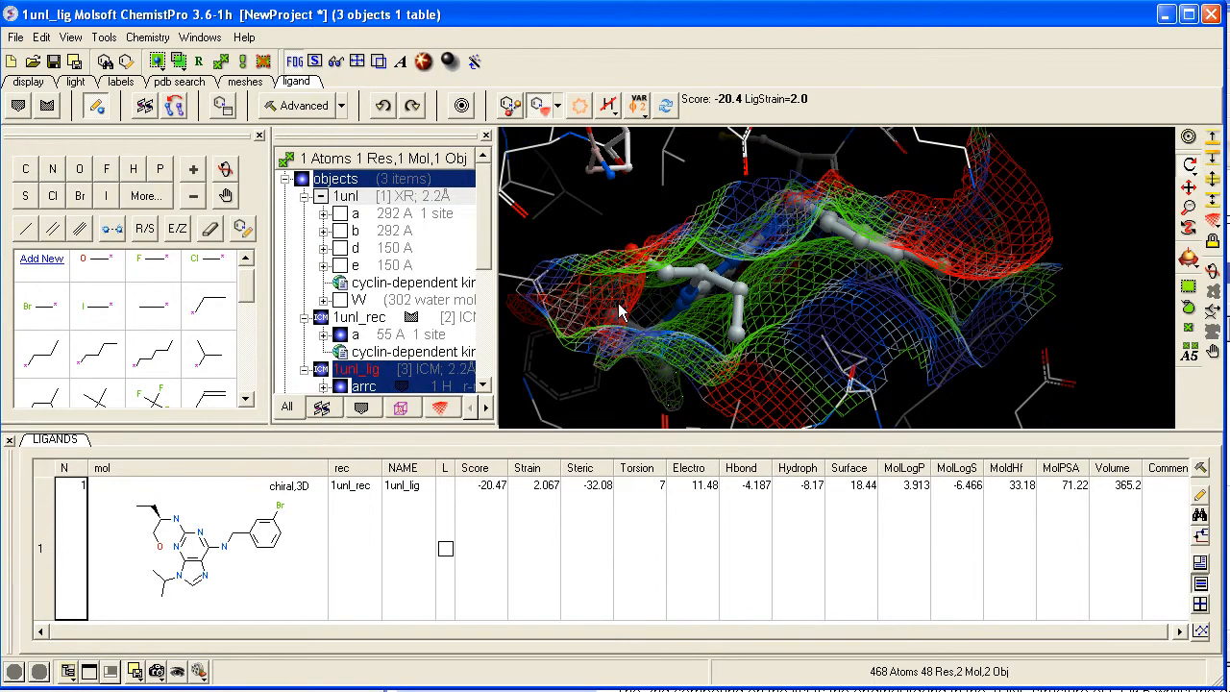